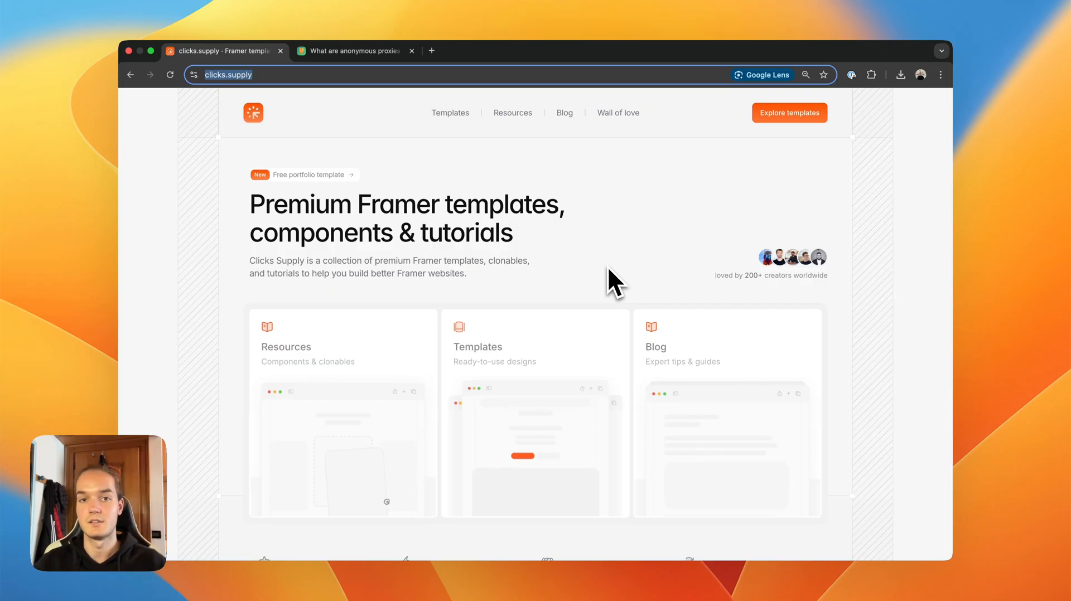
- Switch to the HypeProxies anonymous proxies article and reach its Share on row
left_click(354, 50)
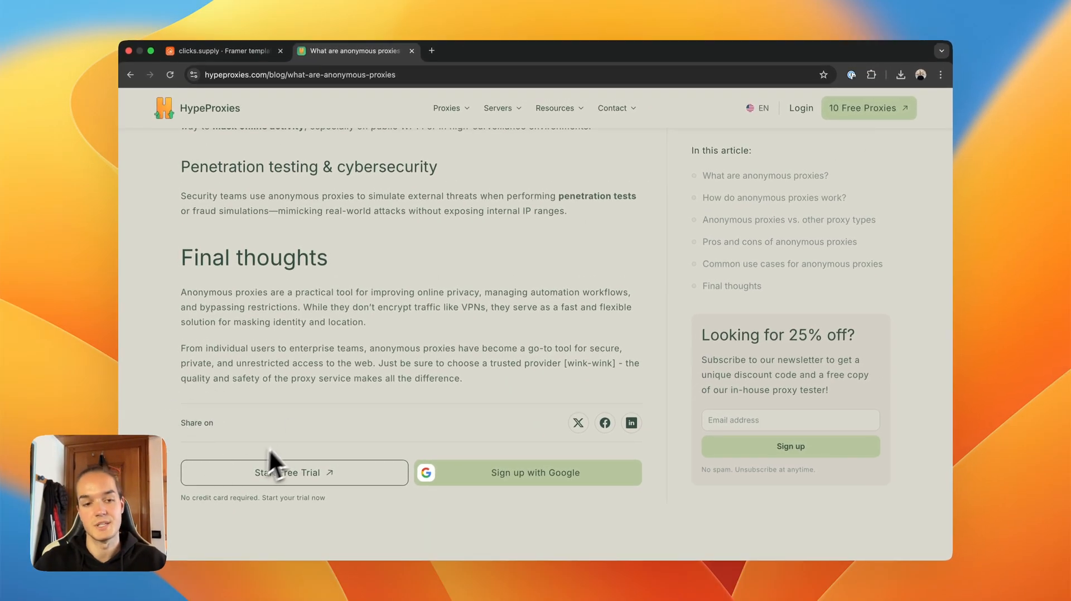
left_click(293, 473)
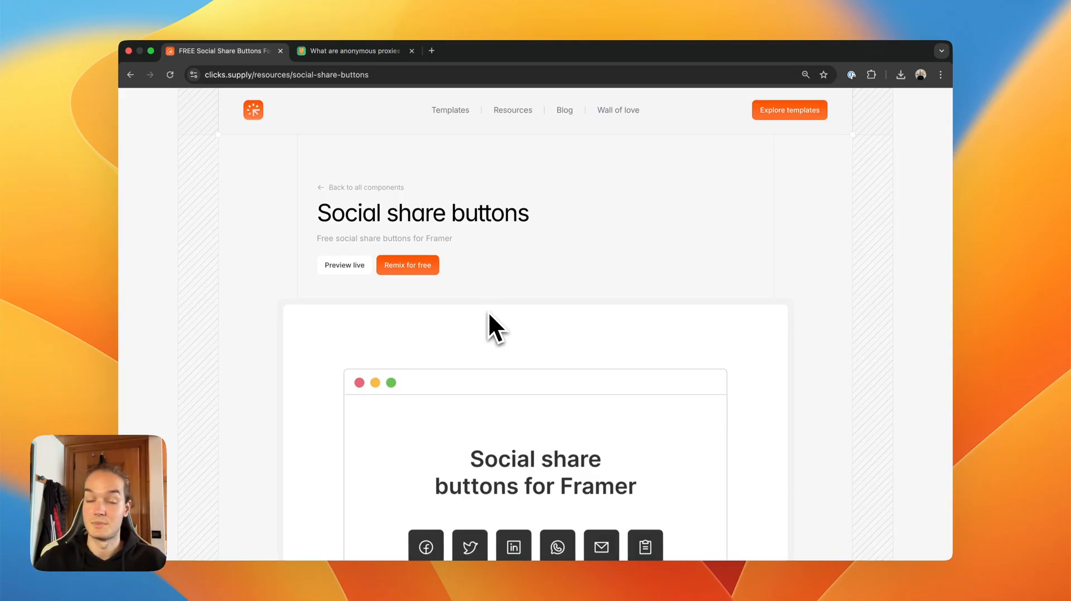
- Launch the published Framer demo showing pre-set and custom icon share components
left_click(345, 265)
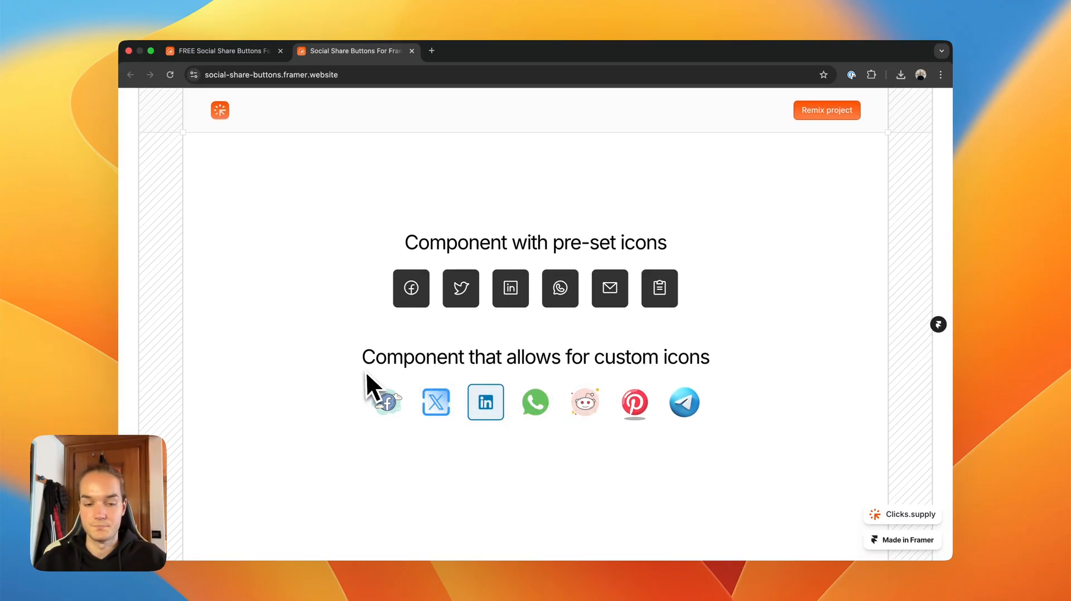
mouse_move(362, 406)
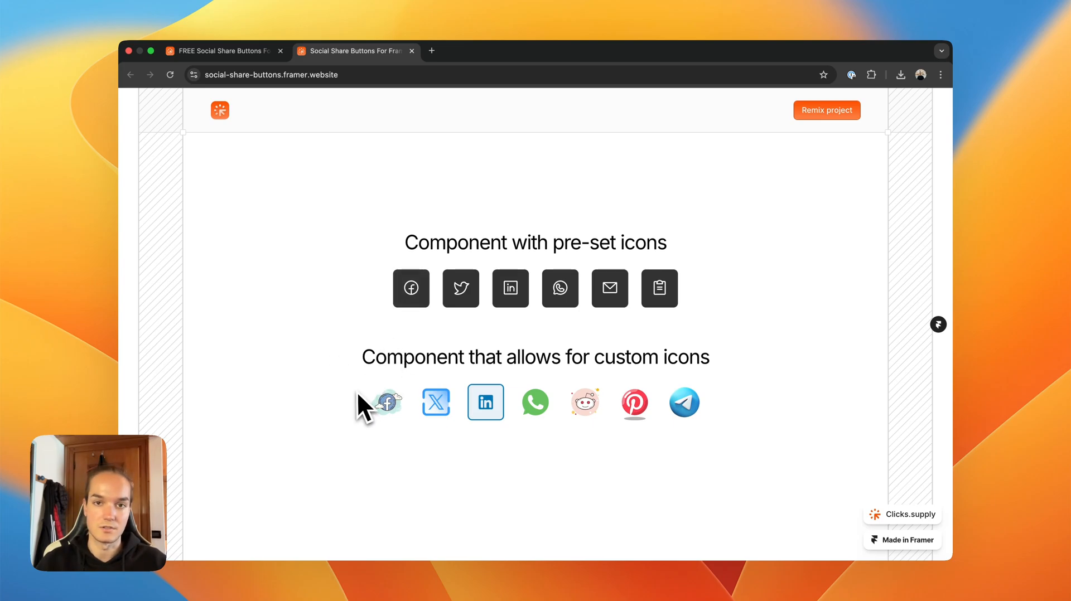